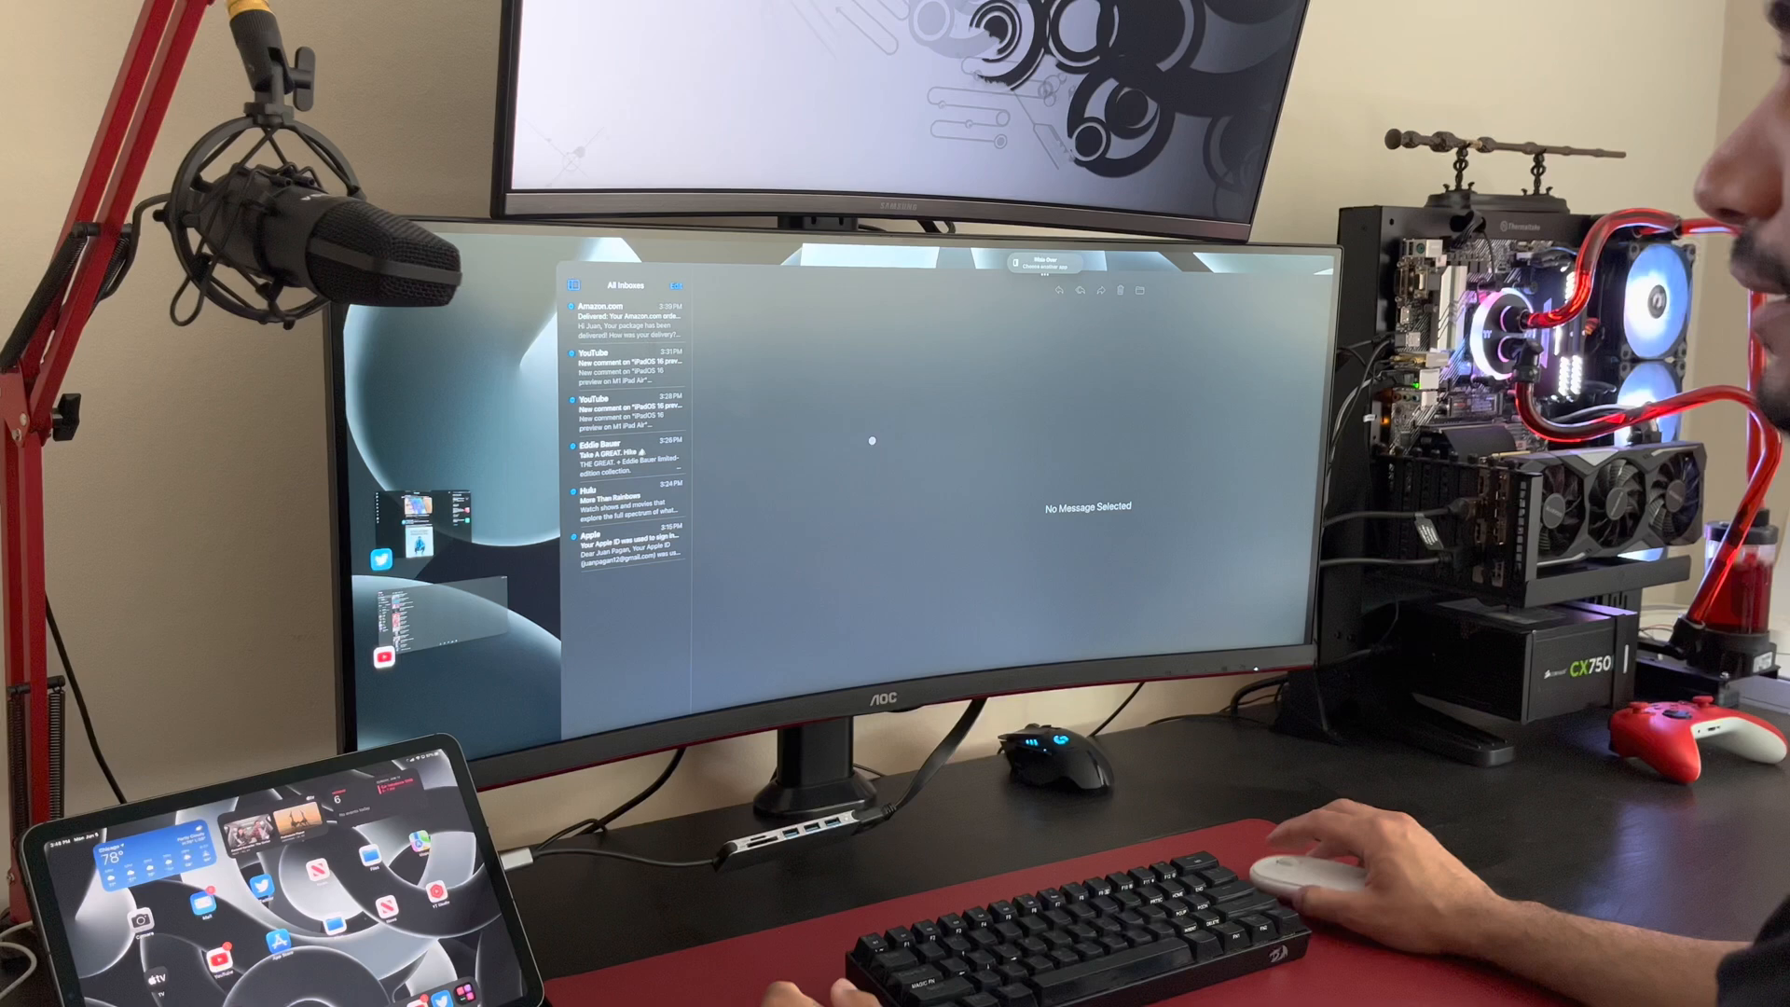
- View the Amazon.com delivery email, then the YouTube new-comment email, then return to Amazon
left_click(626, 314)
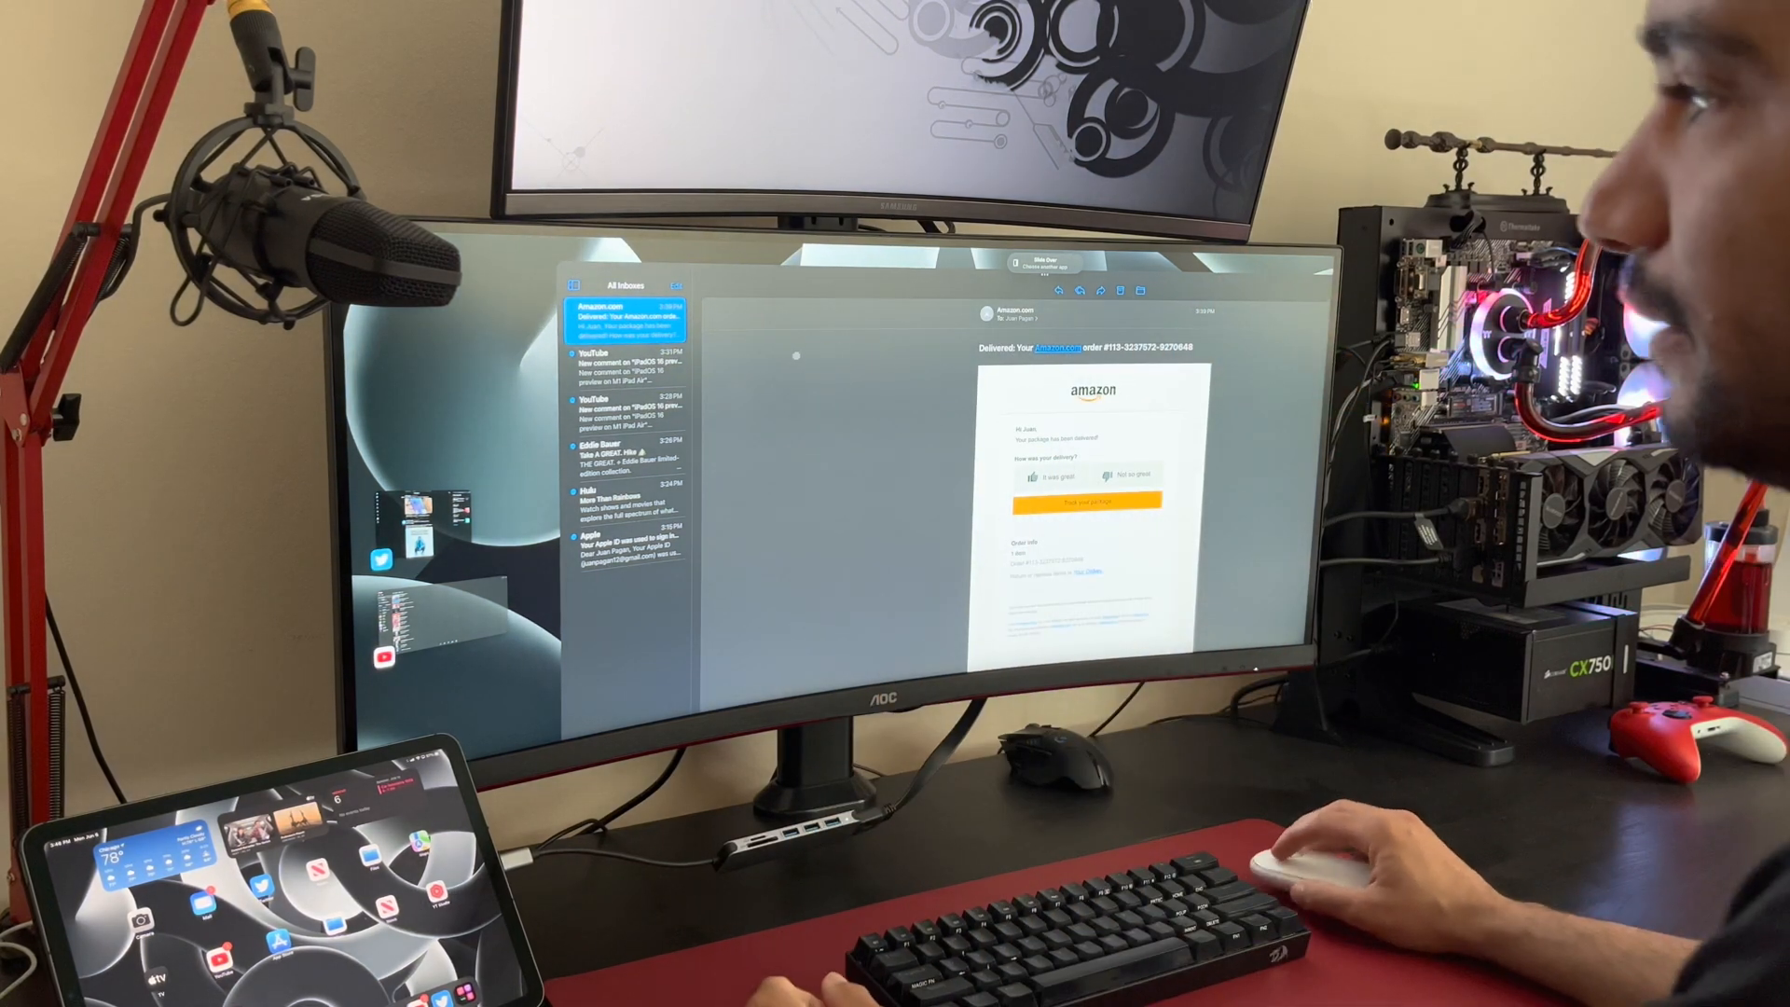
left_click(626, 367)
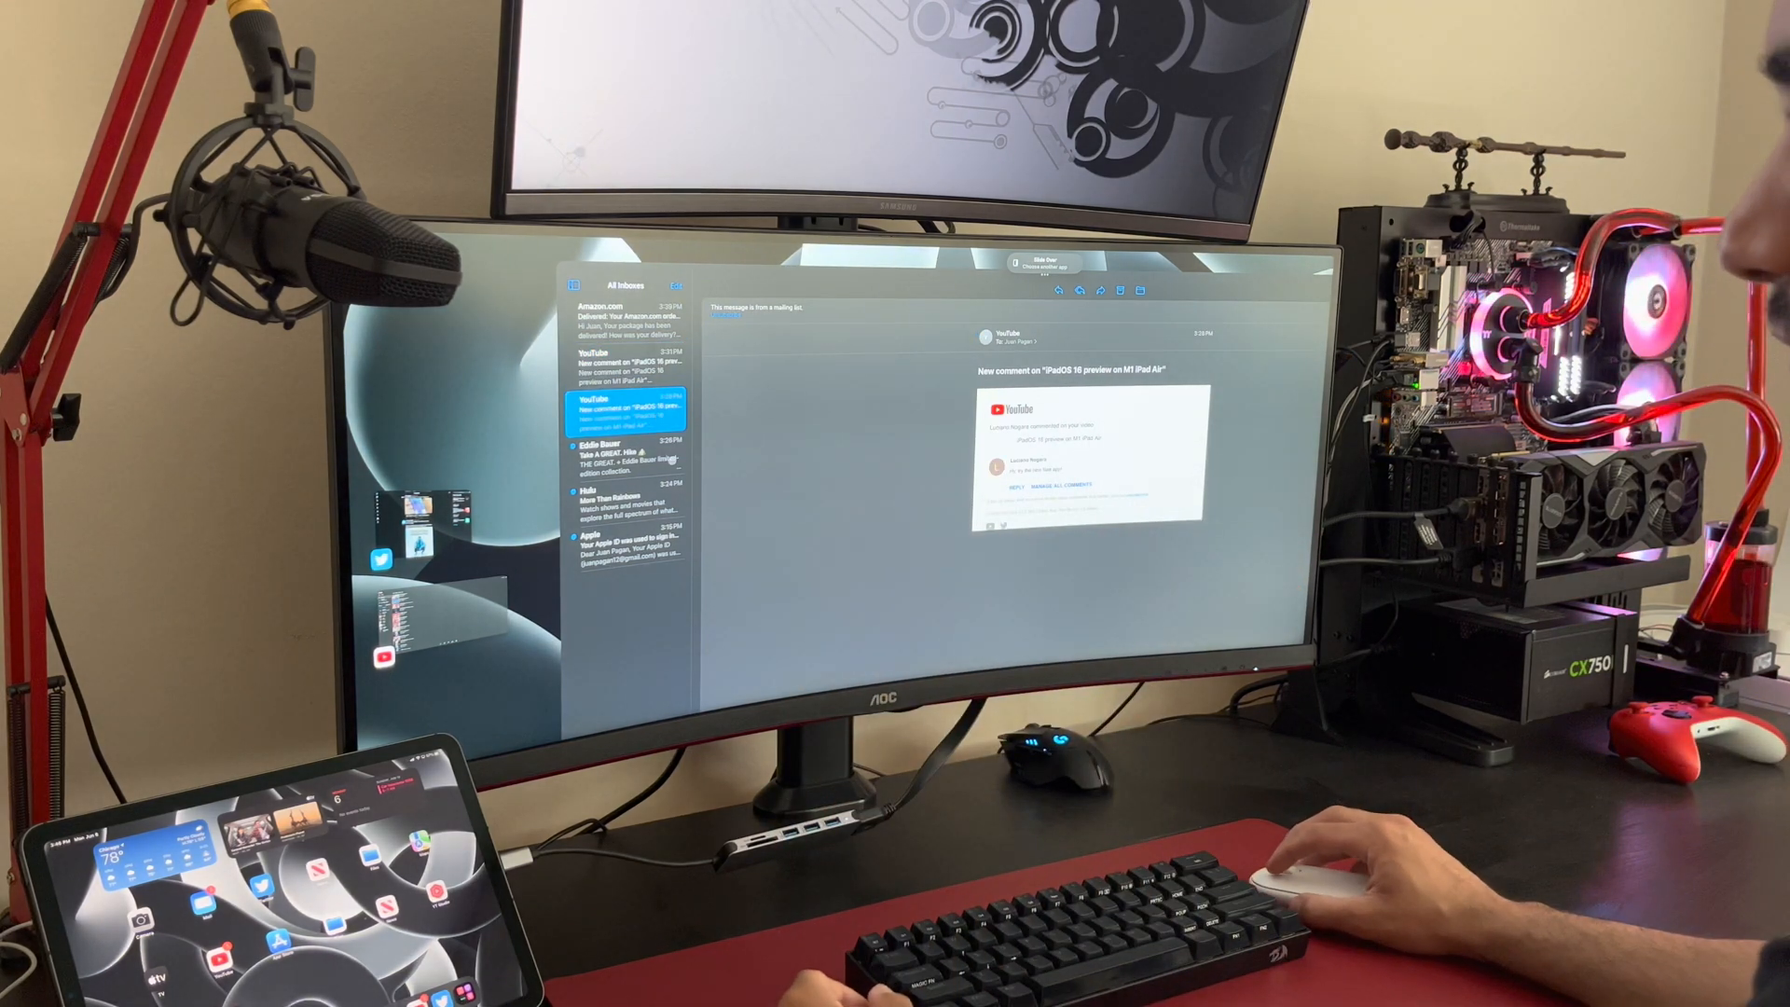
left_click(627, 317)
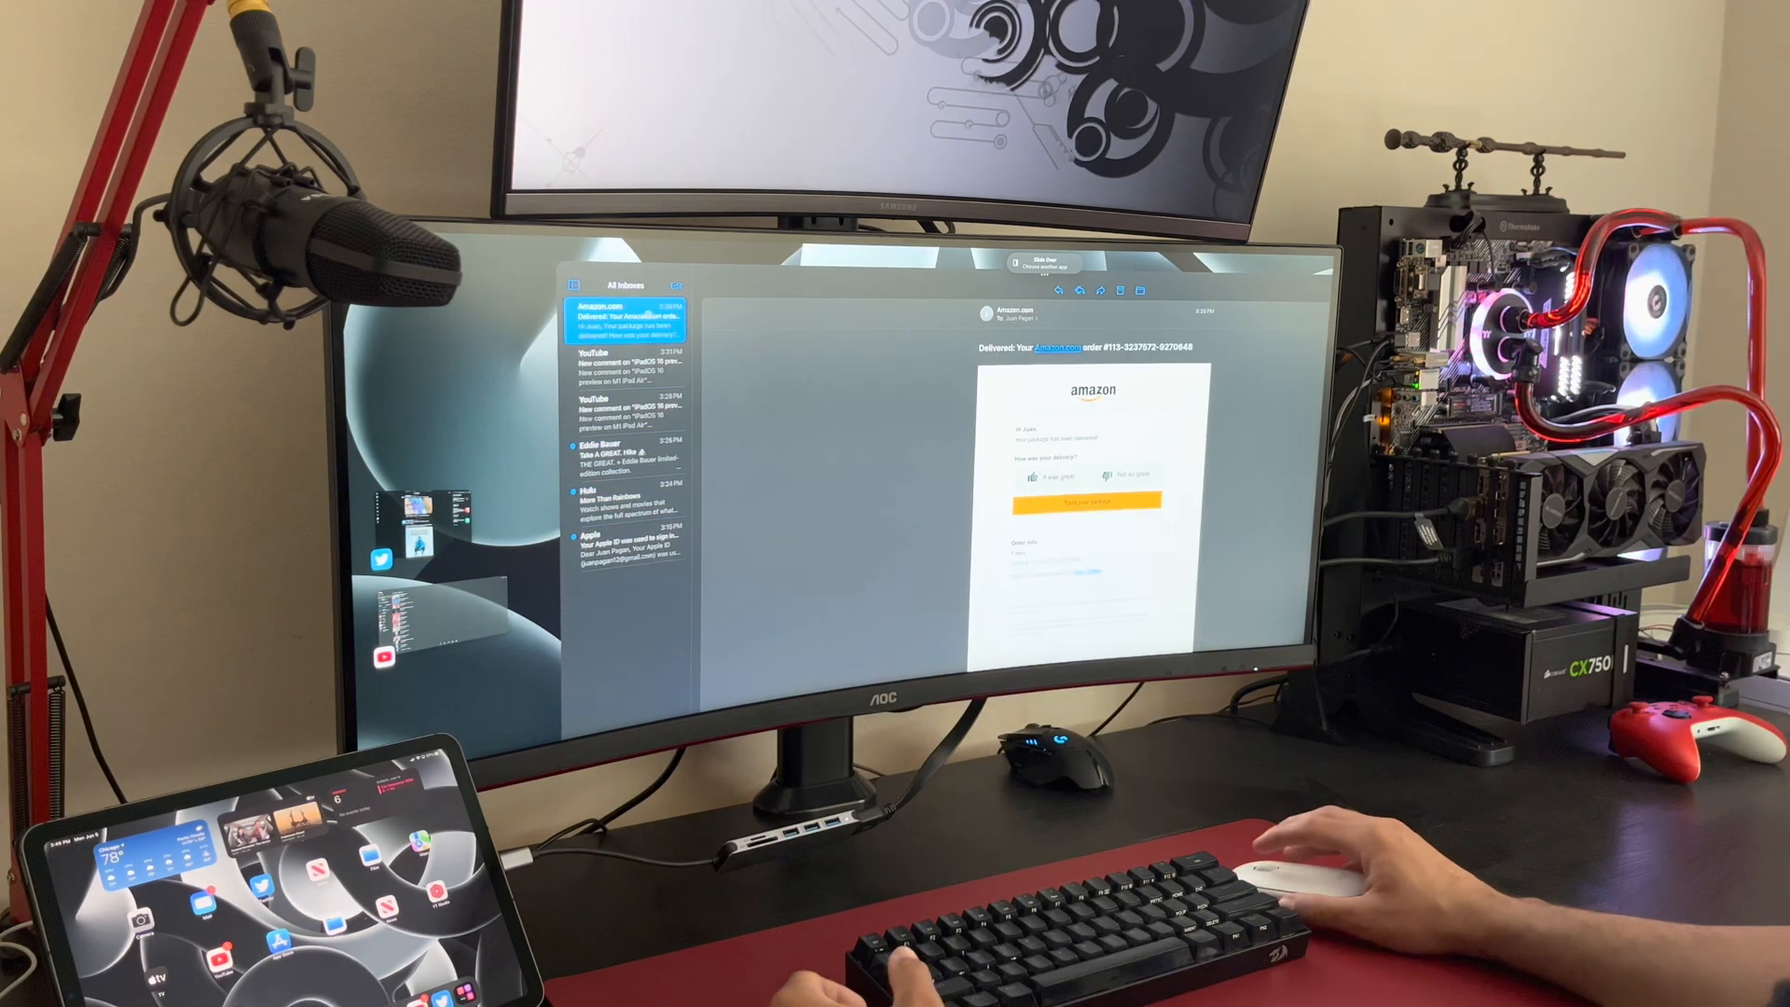